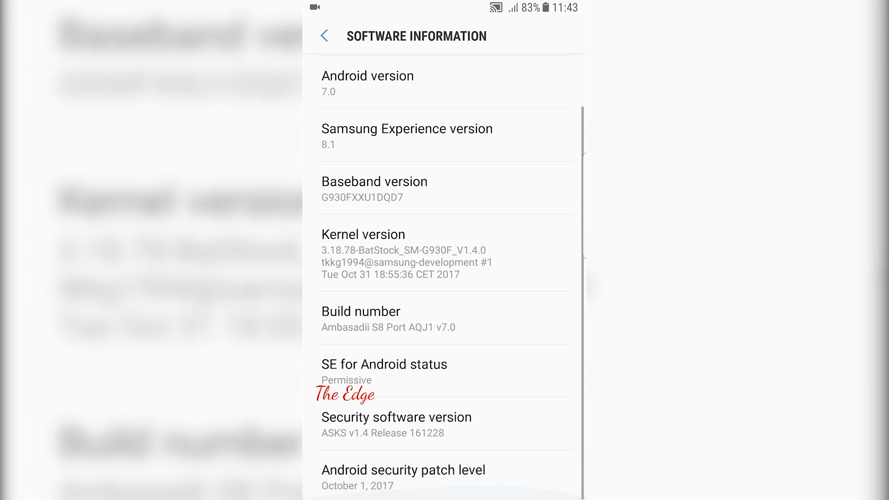
Step: Scroll through the ROM changelog note to read its contents
scroll("up", 3)
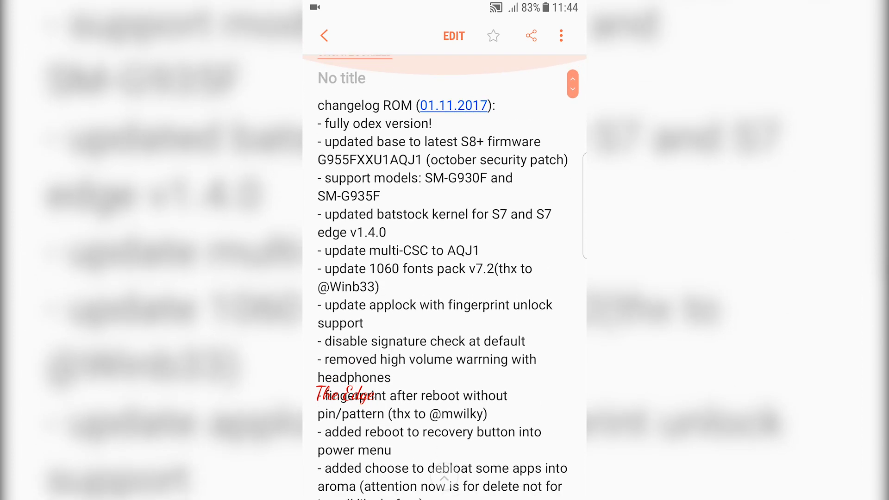
scroll("up", 3)
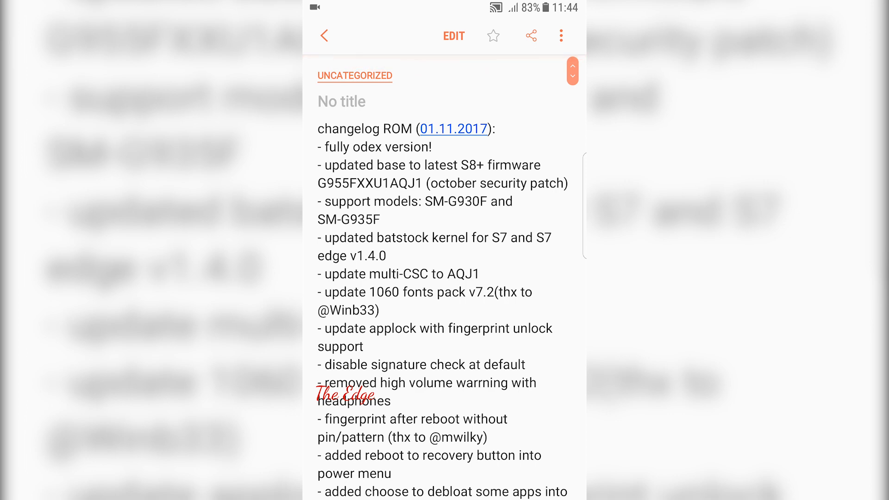
scroll("down", 3)
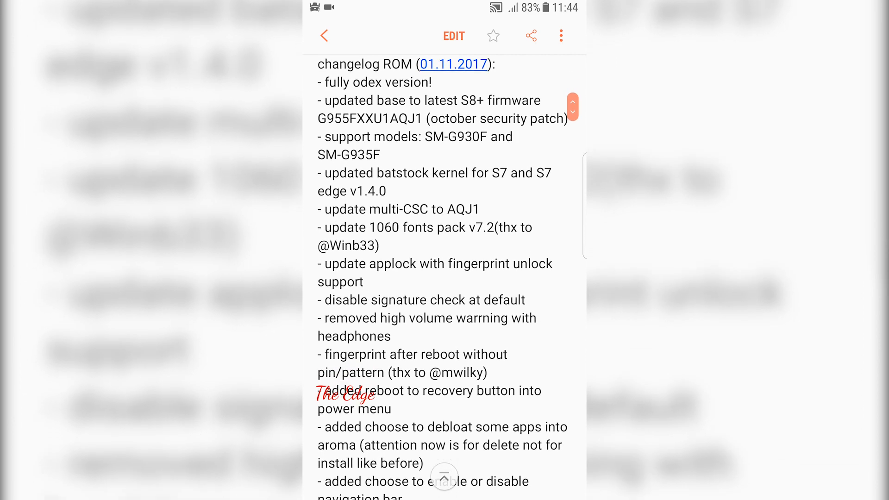
scroll("down", 3)
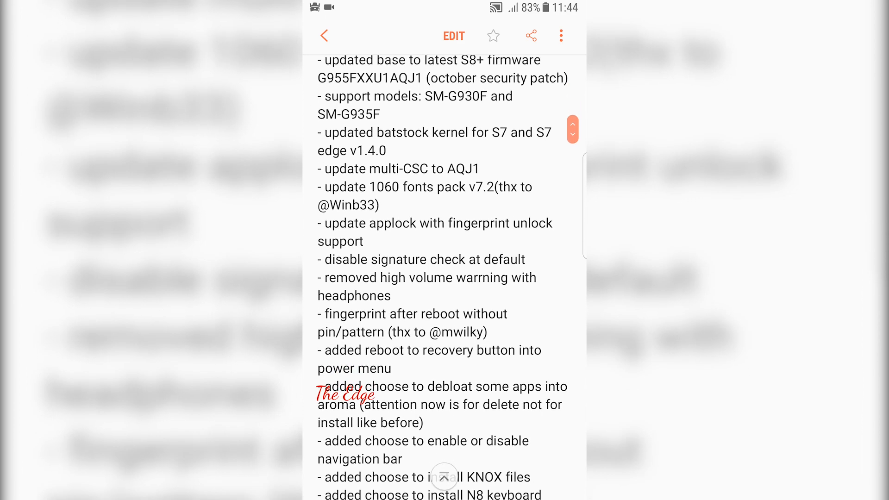
scroll("down", 3)
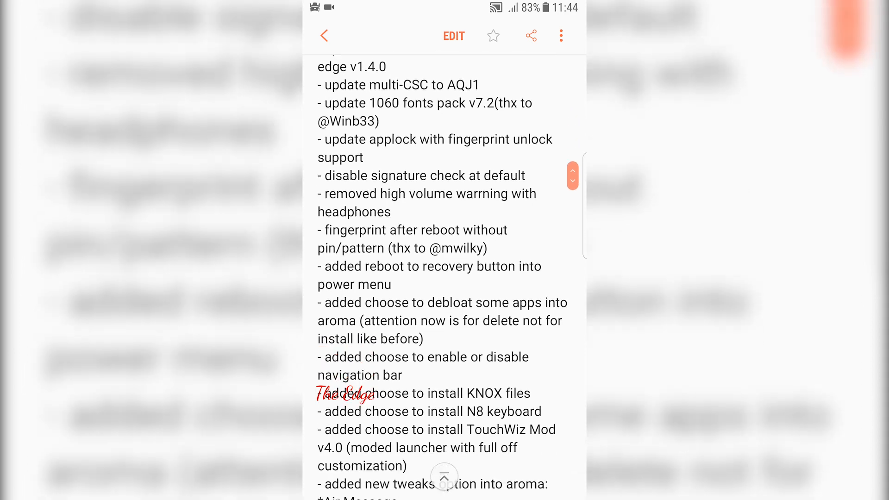
scroll("down", 3)
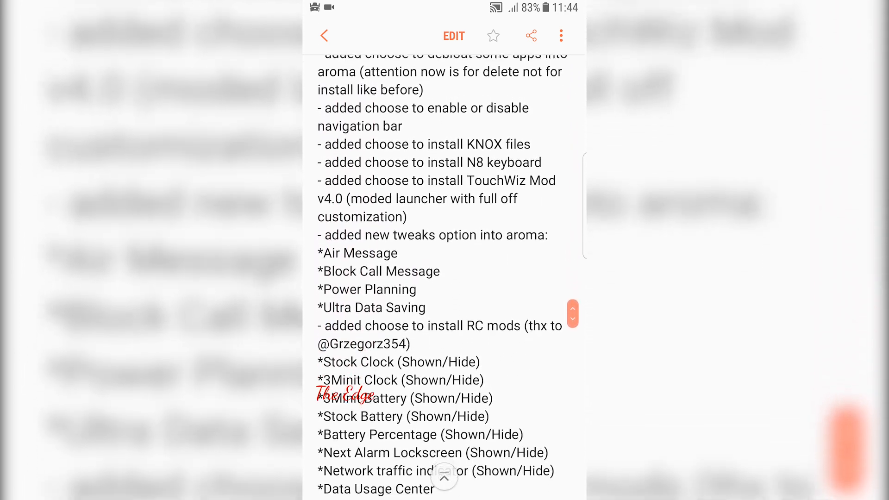
Step: Switch the changelog note into edit mode and continue scrolling through the list
left_click(453, 36)
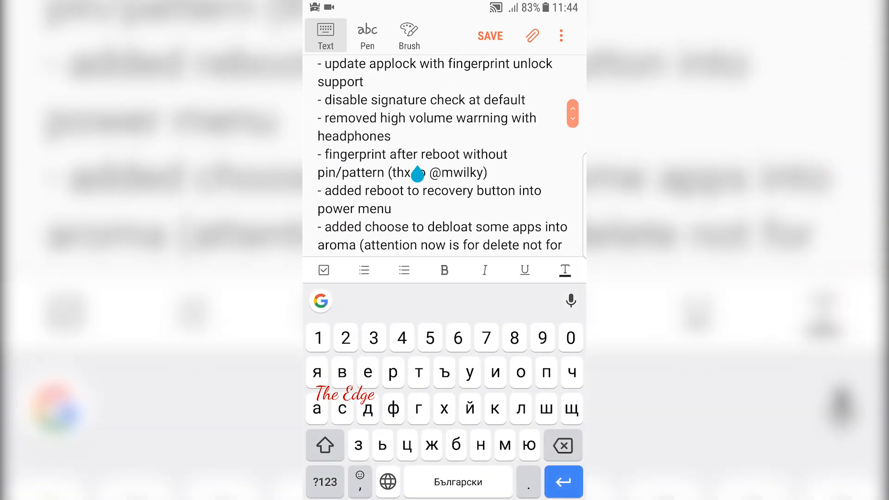
scroll("down", 3)
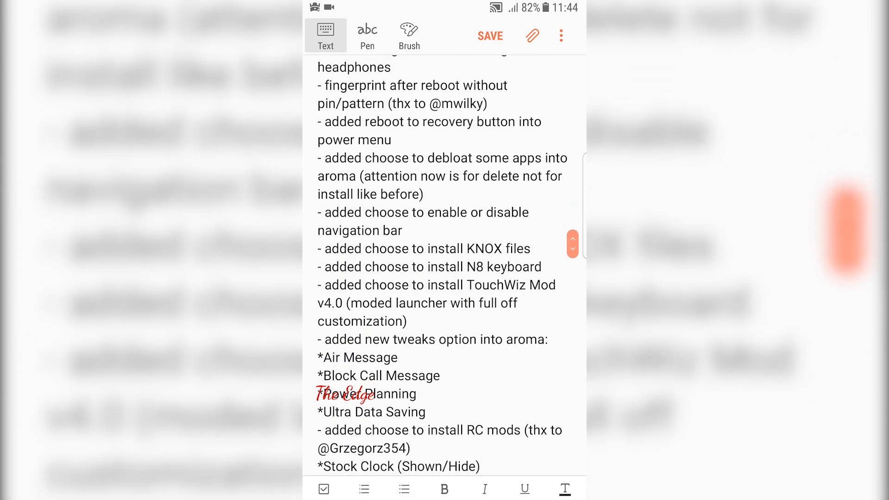
scroll("down", 3)
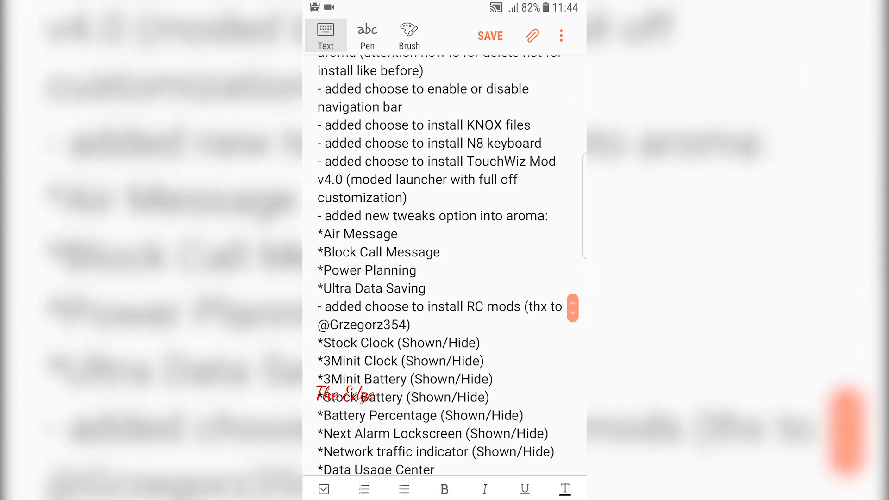
scroll("down", 3)
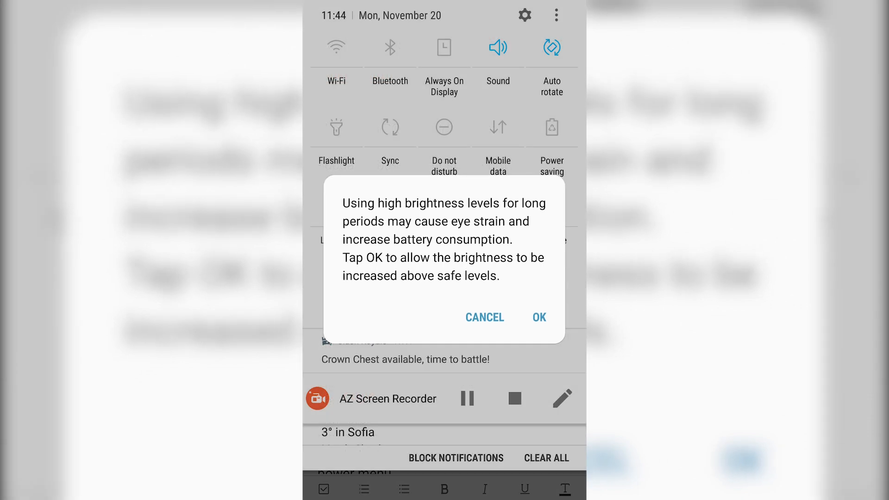
Step: Cancel the high-brightness warning and close the Brightness panel with DONE
left_click(537, 316)
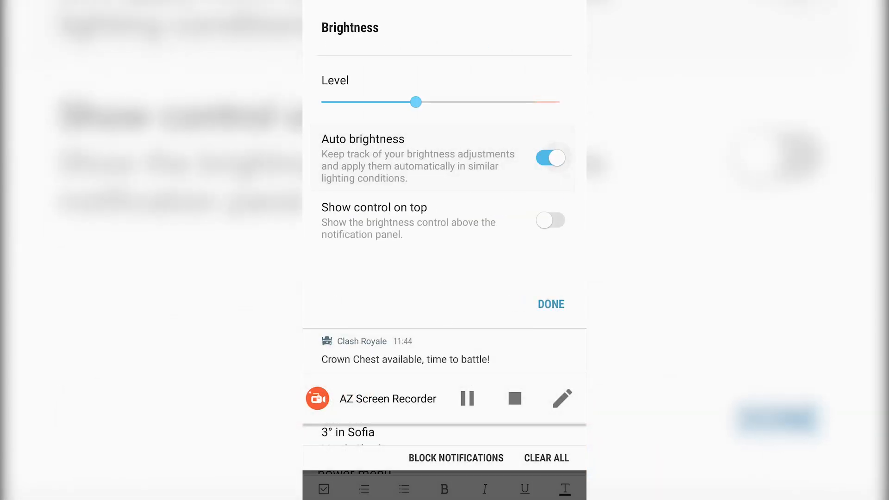
left_click(549, 304)
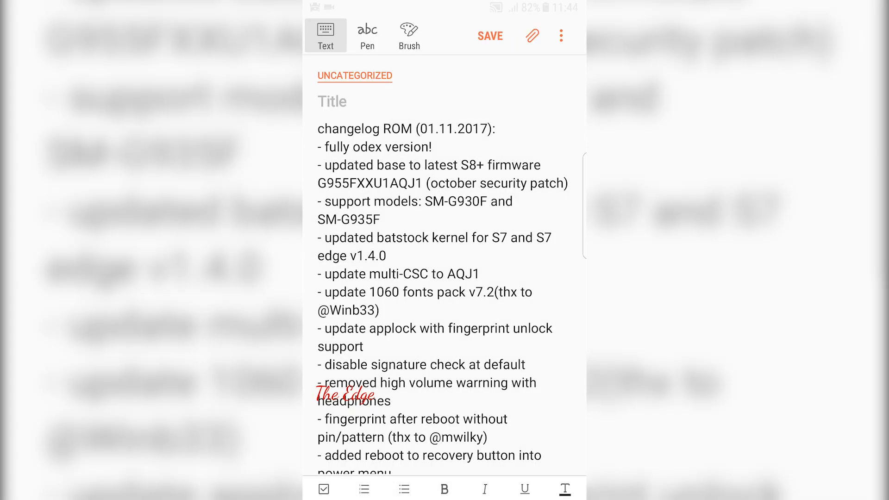
scroll("down", 3)
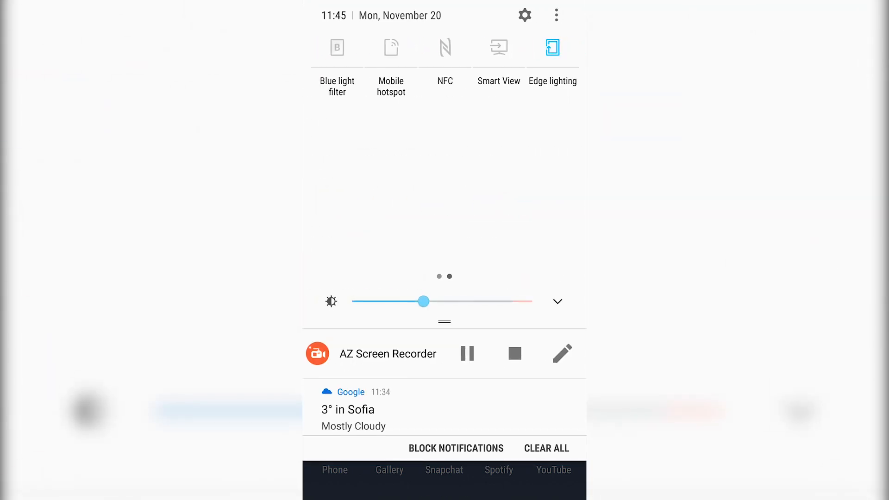
Step: Set the quick panel button grid to 4X3 and confirm the button order with DONE
left_click(556, 16)
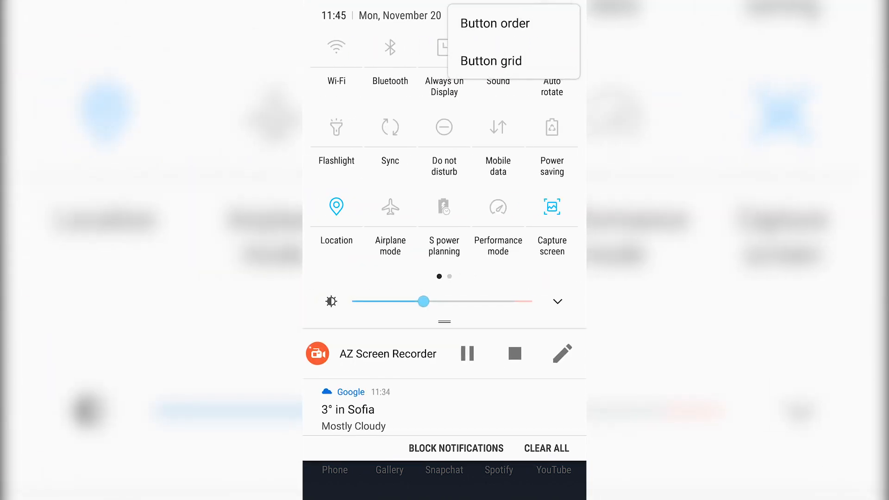
left_click(491, 61)
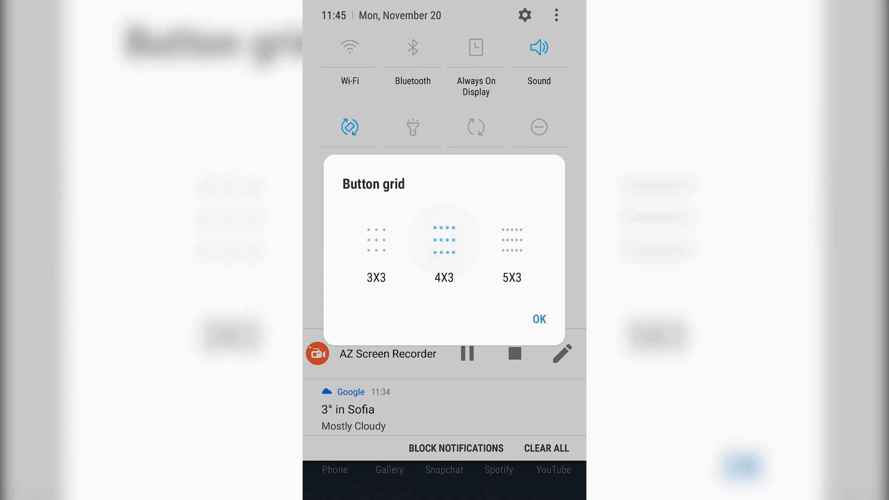
left_click(539, 319)
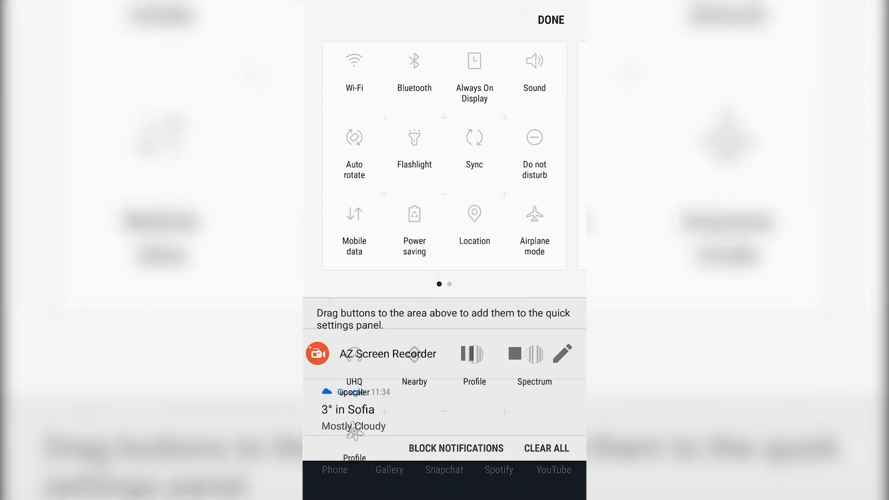
left_click(549, 19)
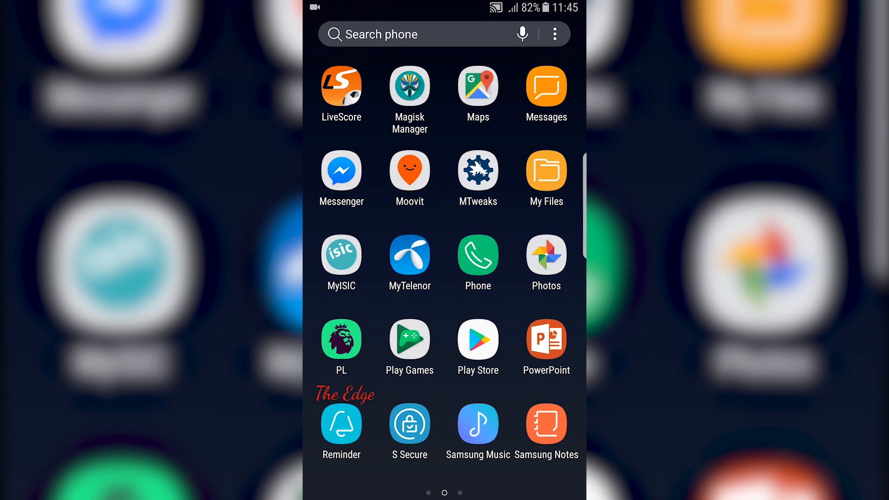
Step: Swipe through the app drawer pages and launch Samsung Notes
scroll("left", 3)
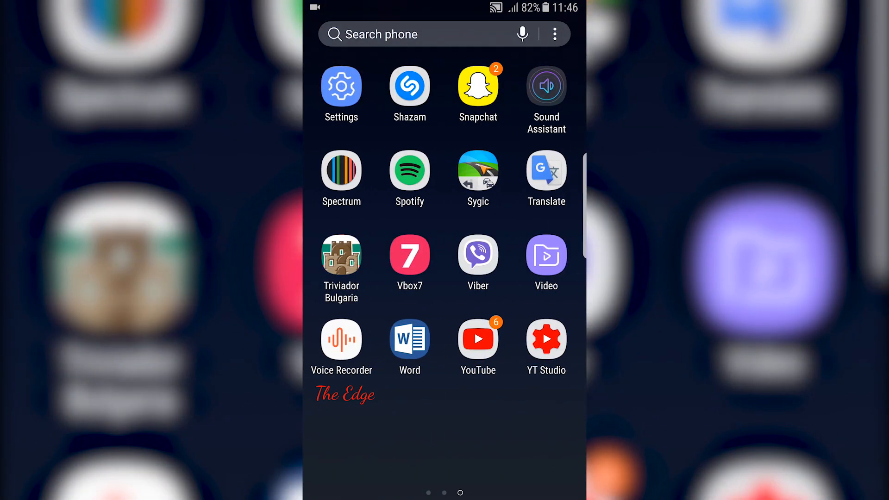
left_click(341, 170)
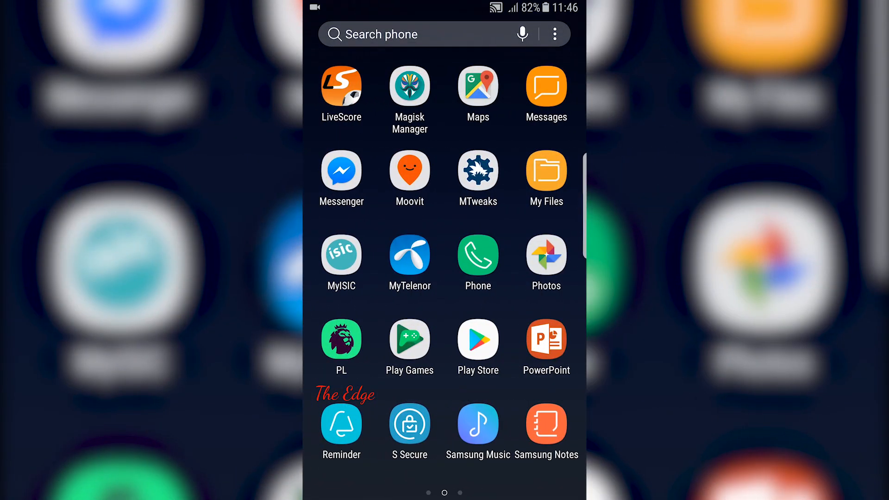
left_click(546, 424)
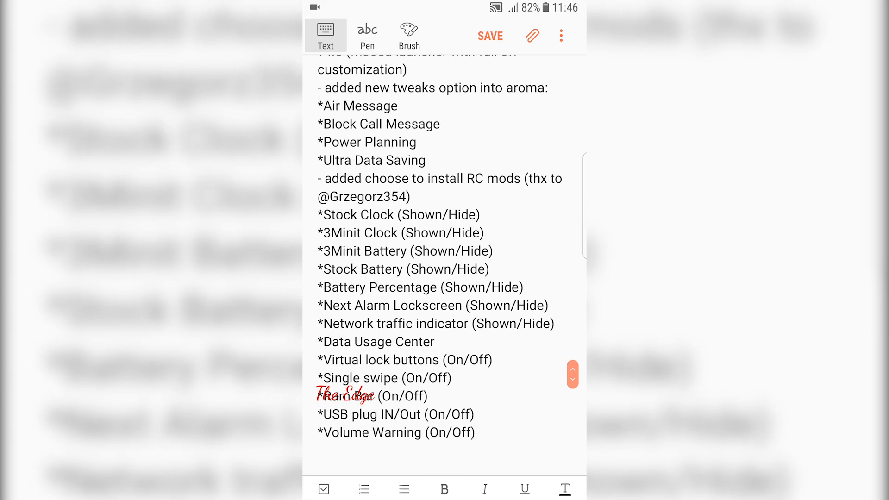
Step: Scroll the note back to the top and return to the home screen with the Home key
scroll("up", 3)
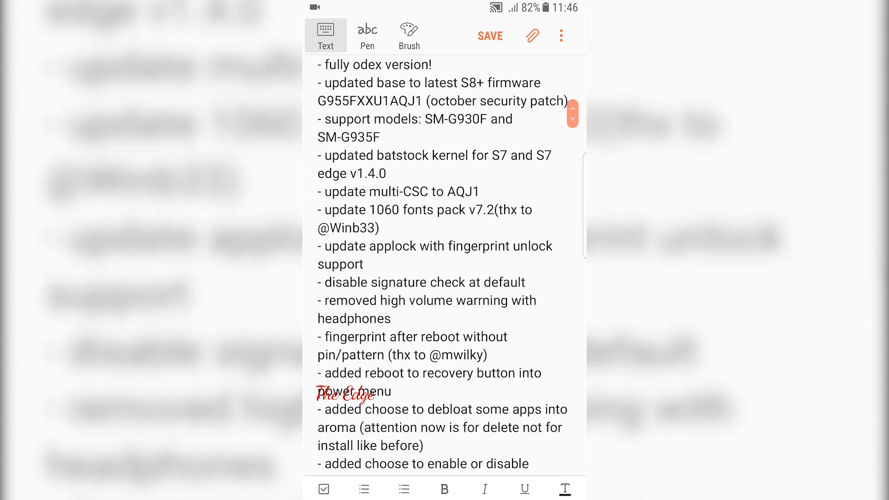
key("home")
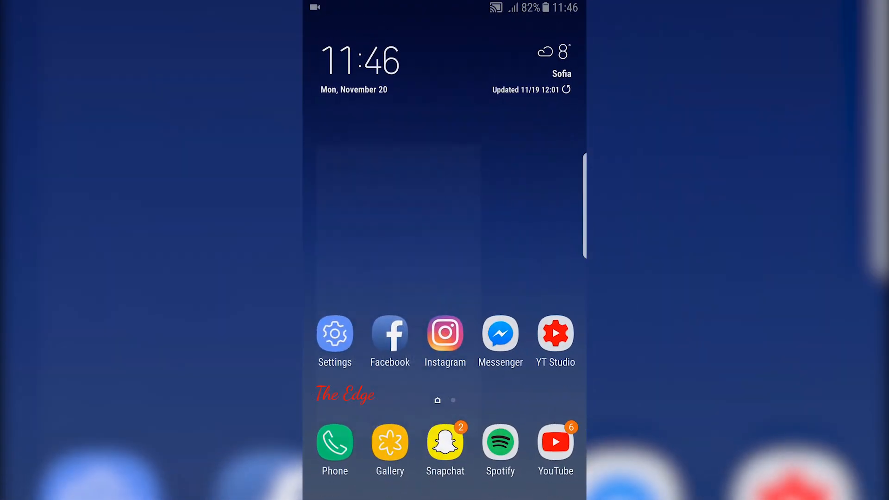
left_click(334, 333)
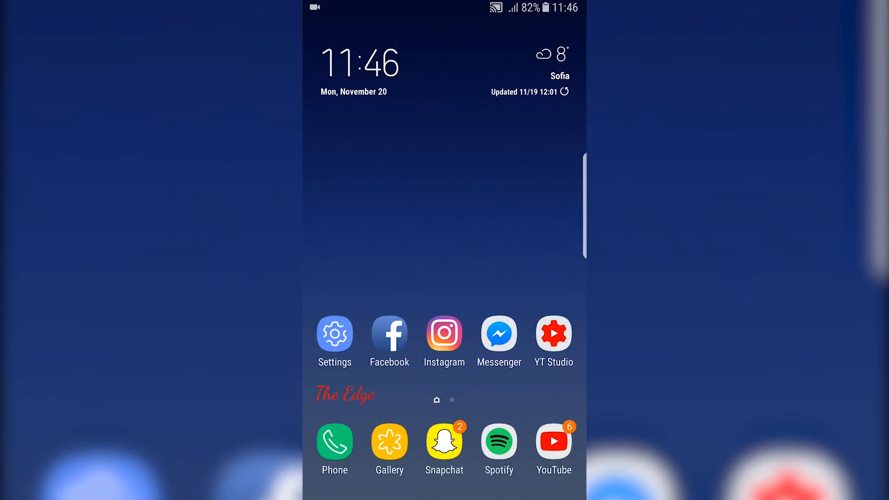
Step: Navigate Settings > Device maintenance > Memory to view memory usage details
left_click(334, 332)
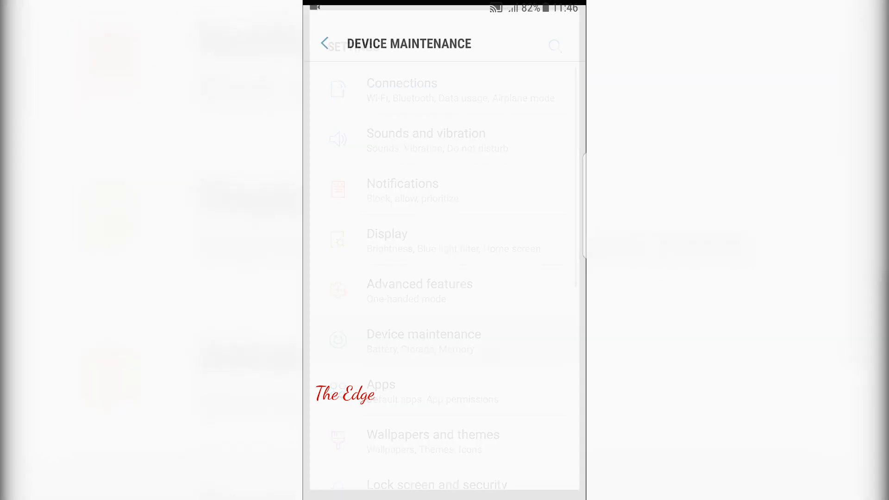
left_click(423, 334)
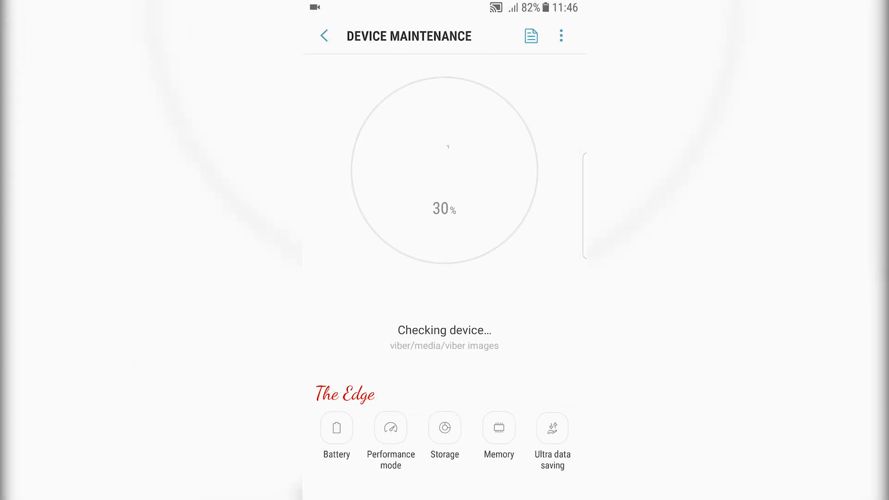
left_click(498, 428)
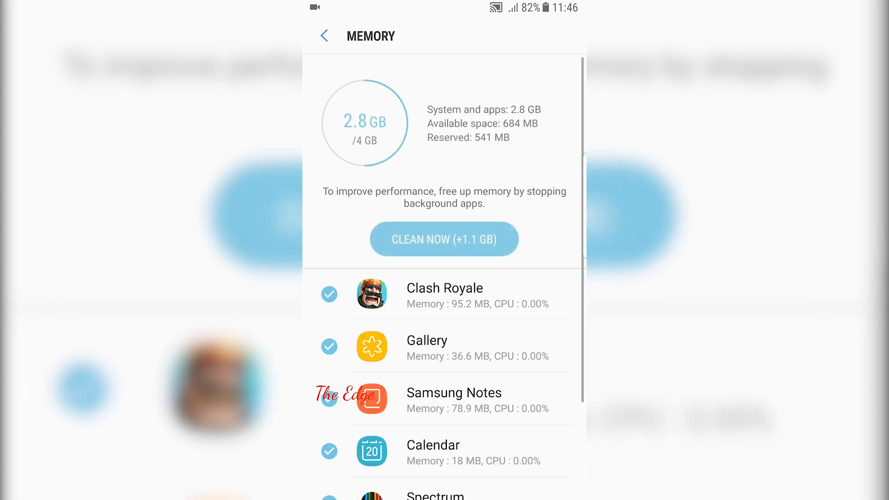
scroll("up", 3)
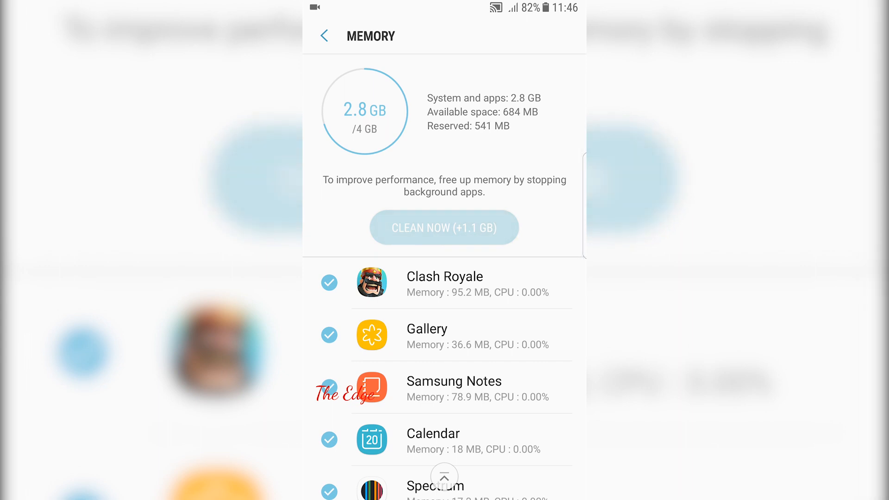
Step: Run CLEAN NOW to free about 1 GB, then return to the main Settings list via Recents
left_click(444, 227)
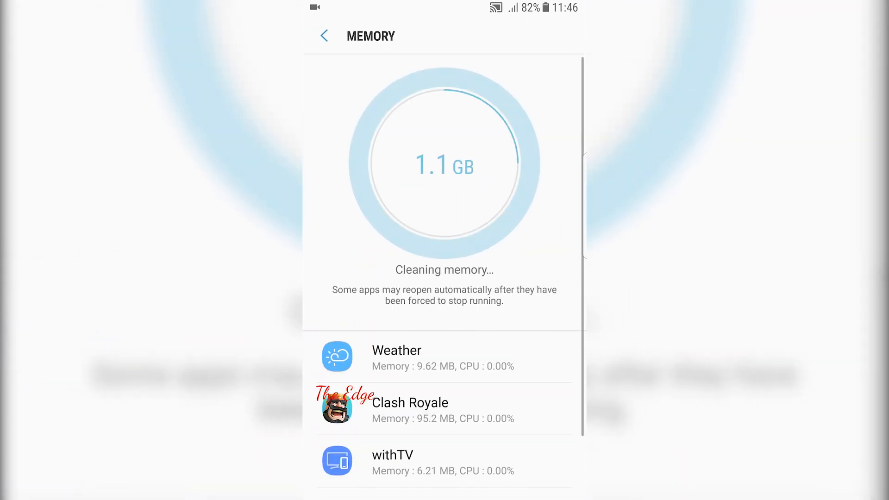
scroll("up", 3)
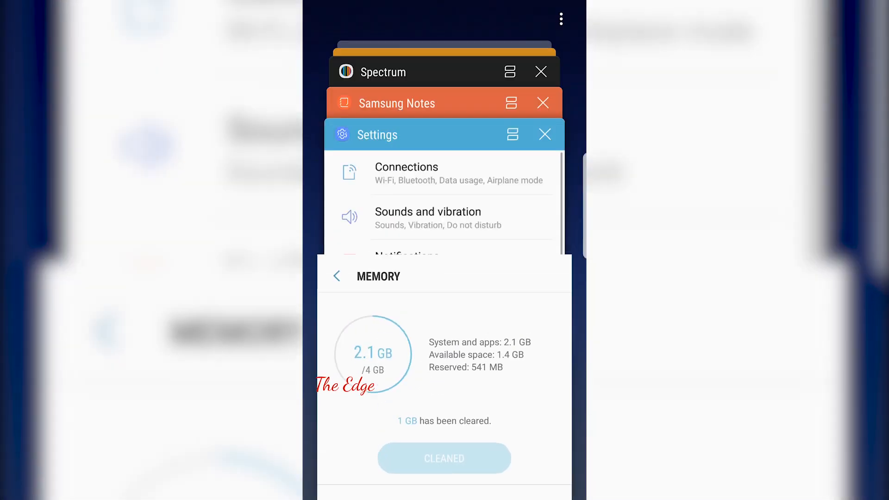
left_click(377, 134)
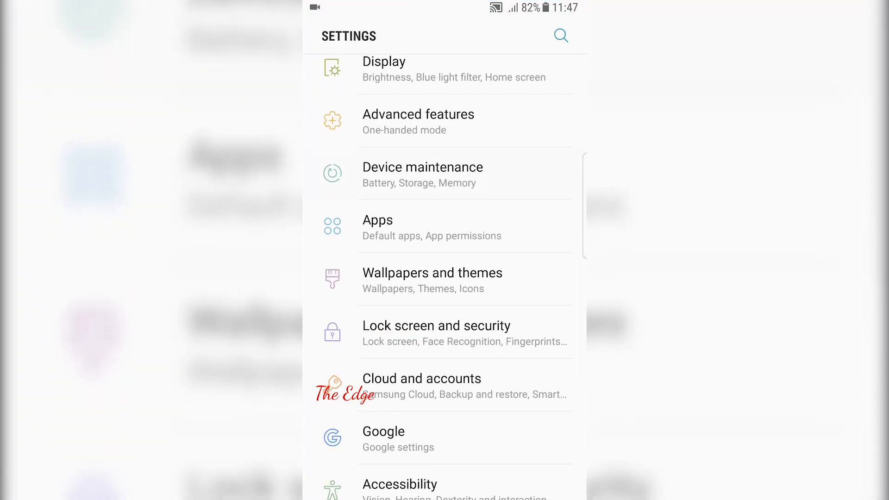
left_click(422, 174)
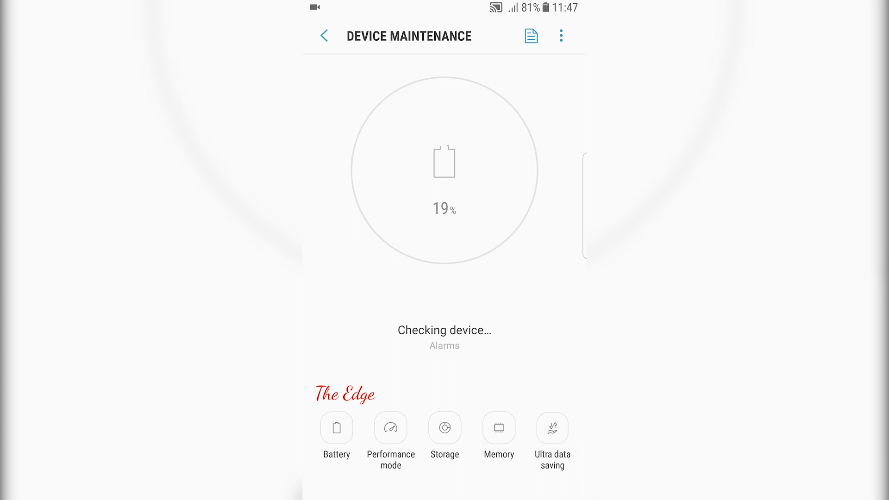
left_click(498, 427)
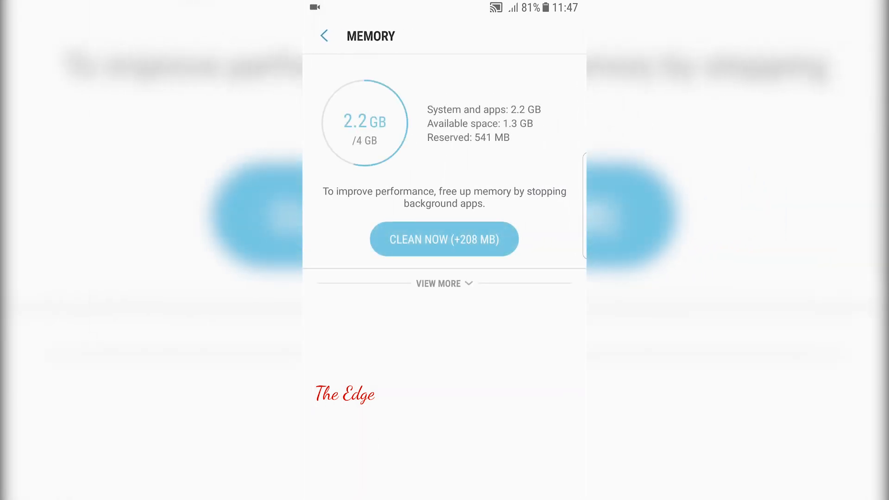
left_click(443, 283)
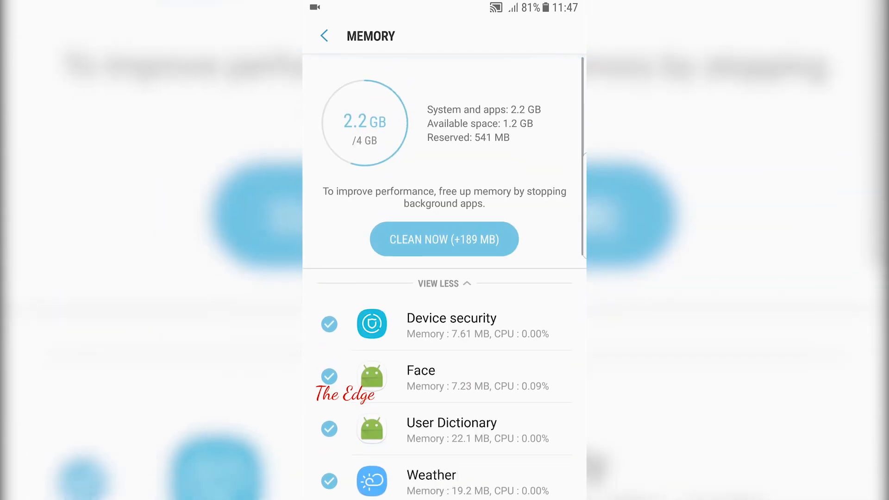
scroll("down", 3)
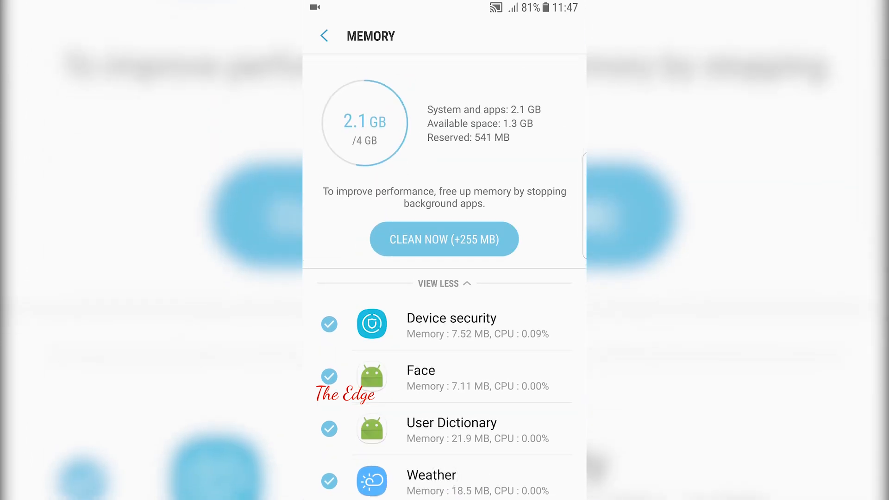
left_click(324, 36)
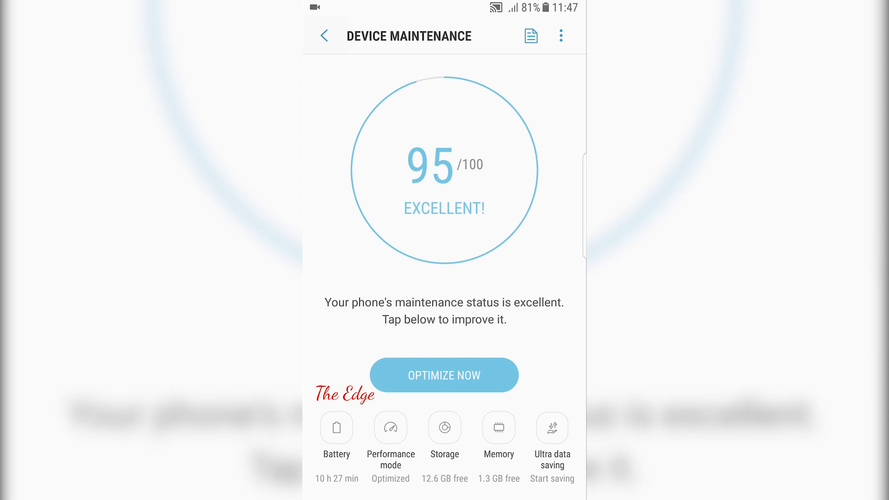
left_click(324, 36)
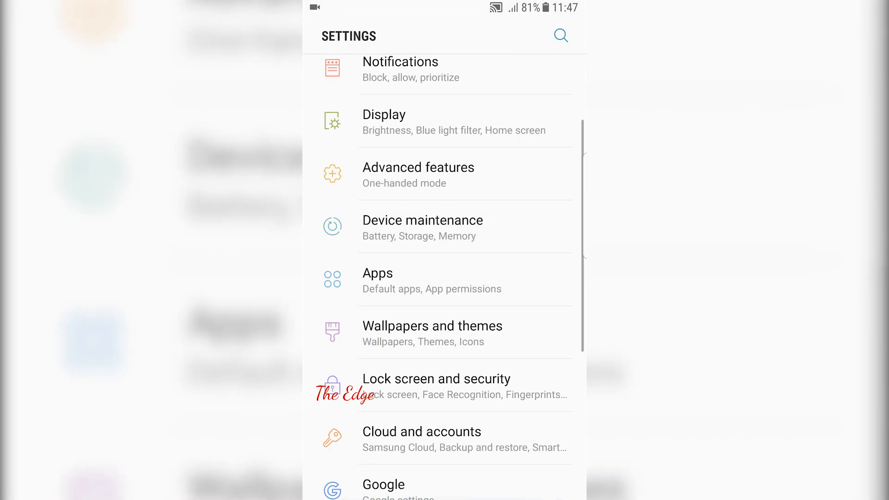
scroll("down", 3)
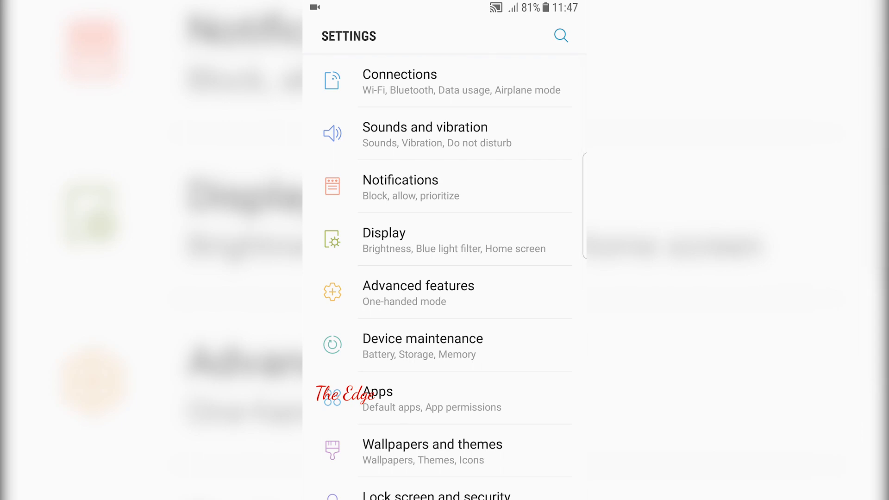
left_click(417, 286)
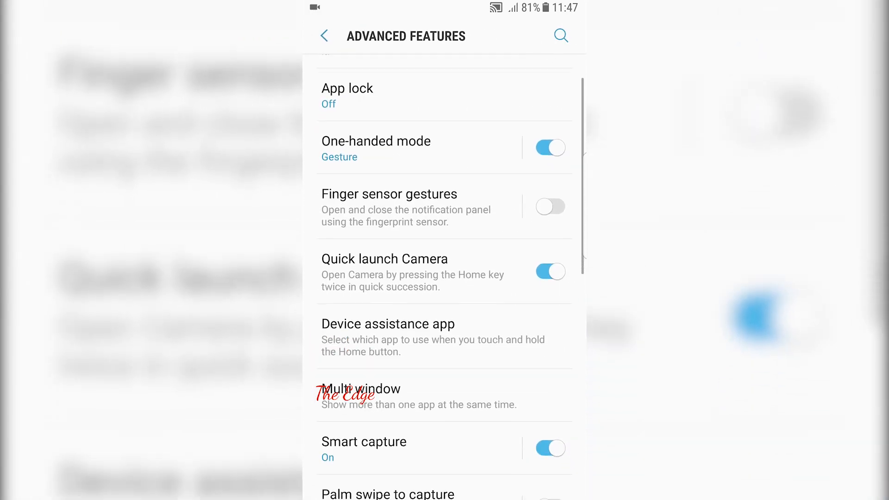
scroll("down", 3)
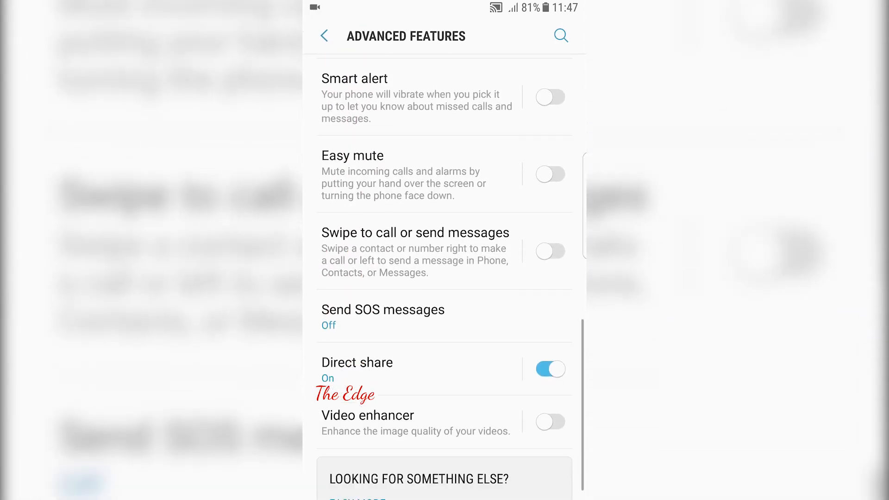
scroll("up", 3)
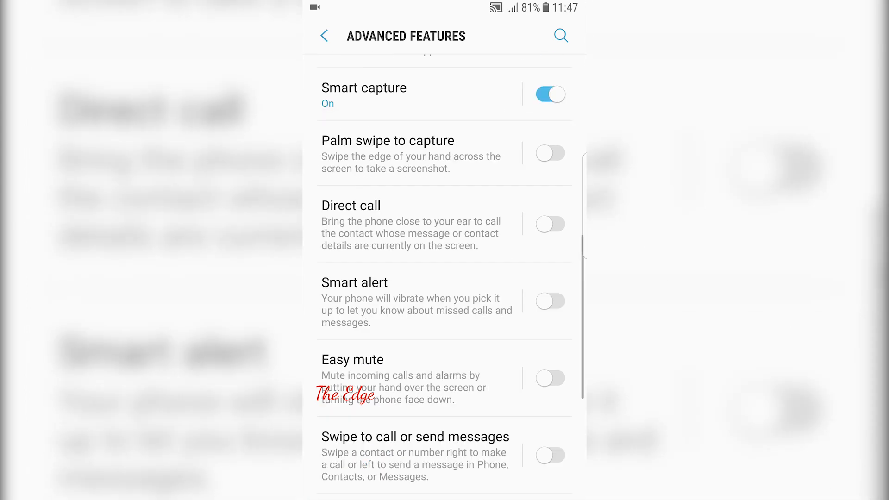
scroll("up", 3)
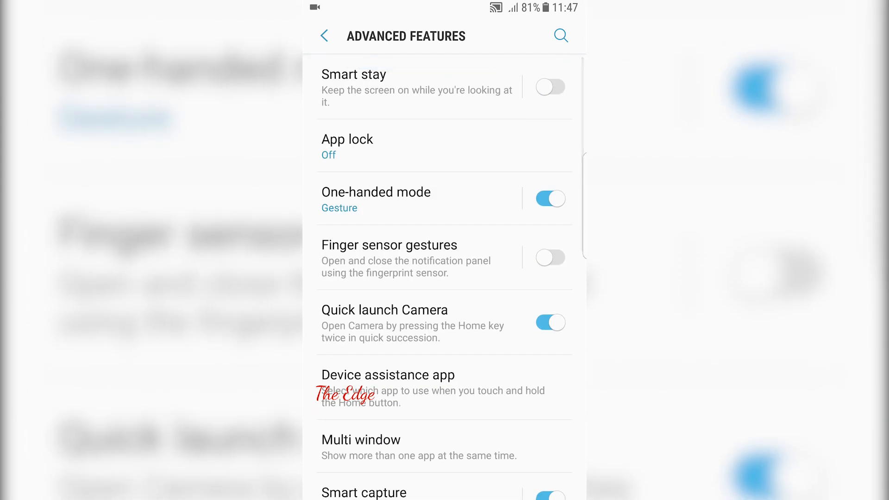
scroll("down", 3)
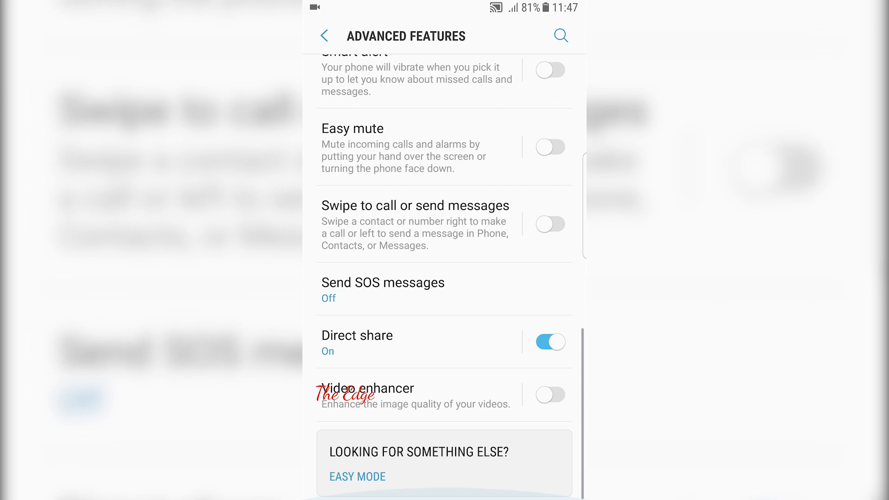
left_click(324, 36)
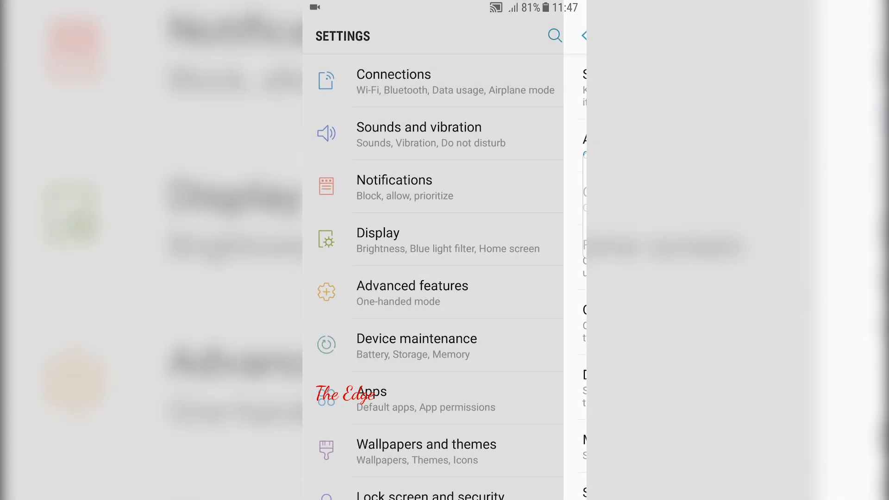